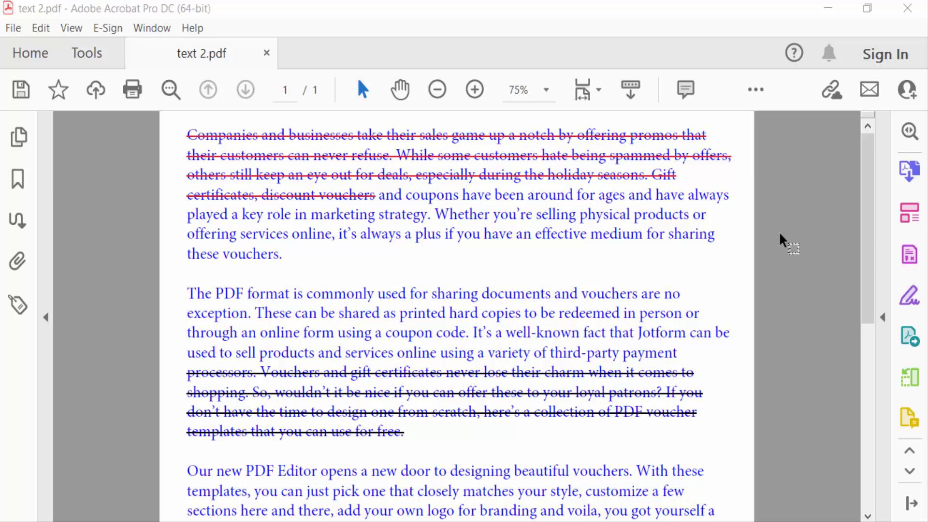
mouse_move(762, 258)
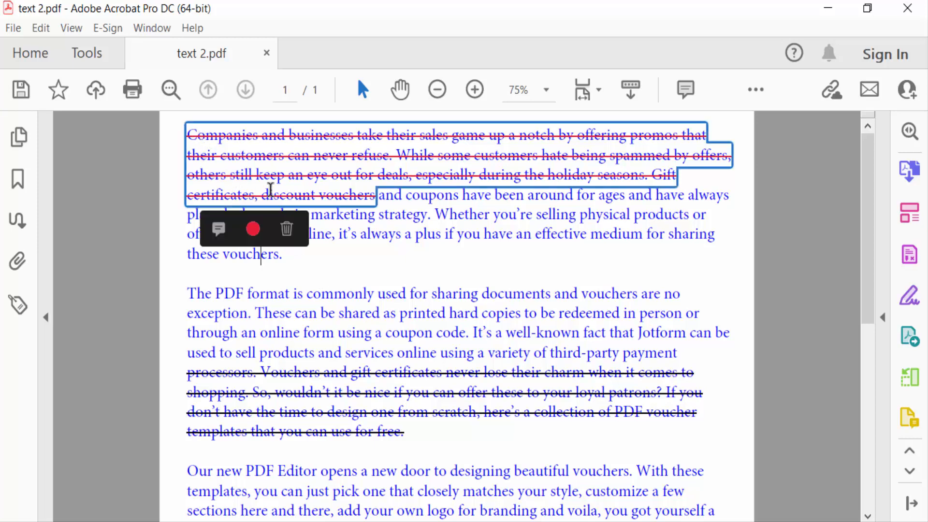
mouse_move(286, 228)
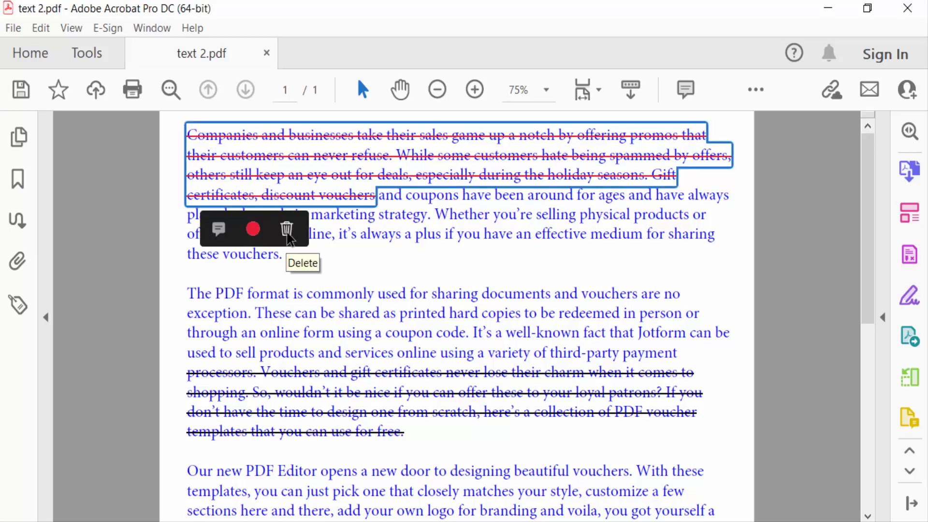
- Delete the strikethrough markup on the first paragraph's opening sentences via the mini toolbar
left_click(286, 229)
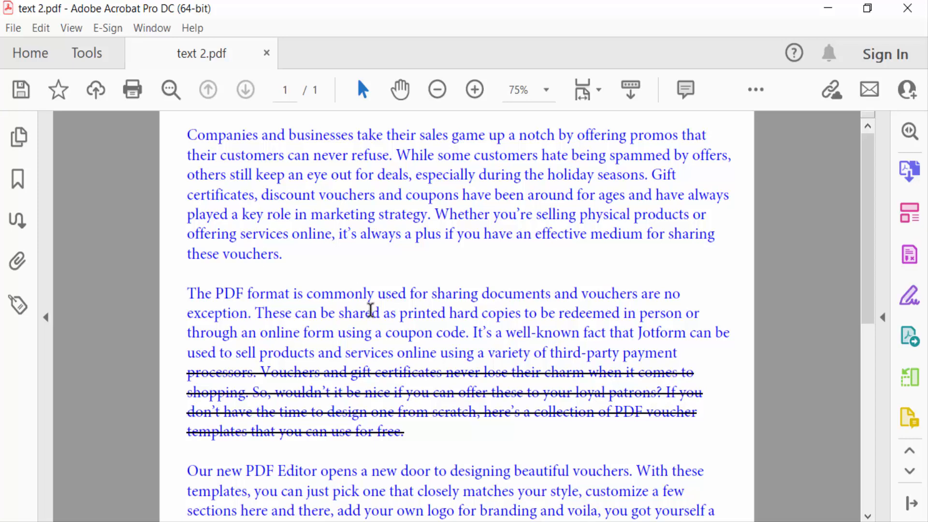
- Delete the remaining Strikethrough Text comments from the Comment pane, leaving no comments
left_click(86, 53)
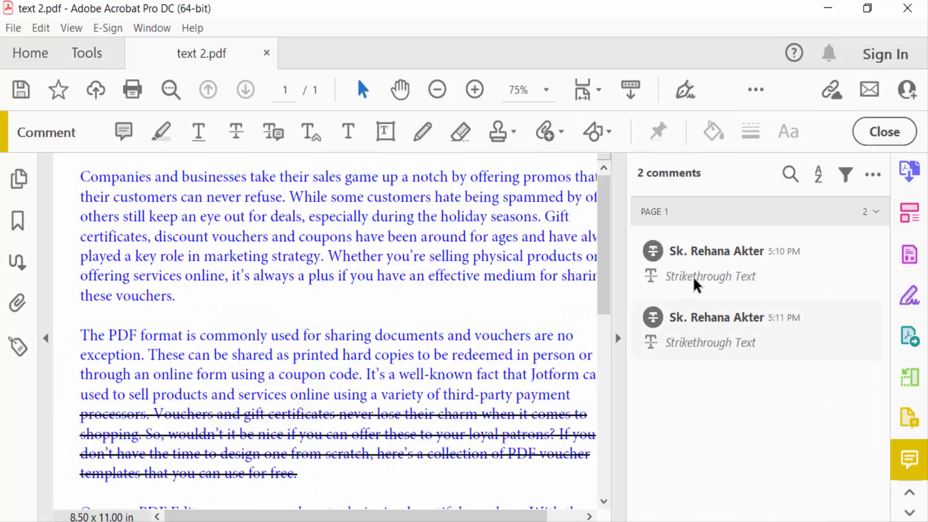
left_click(710, 276)
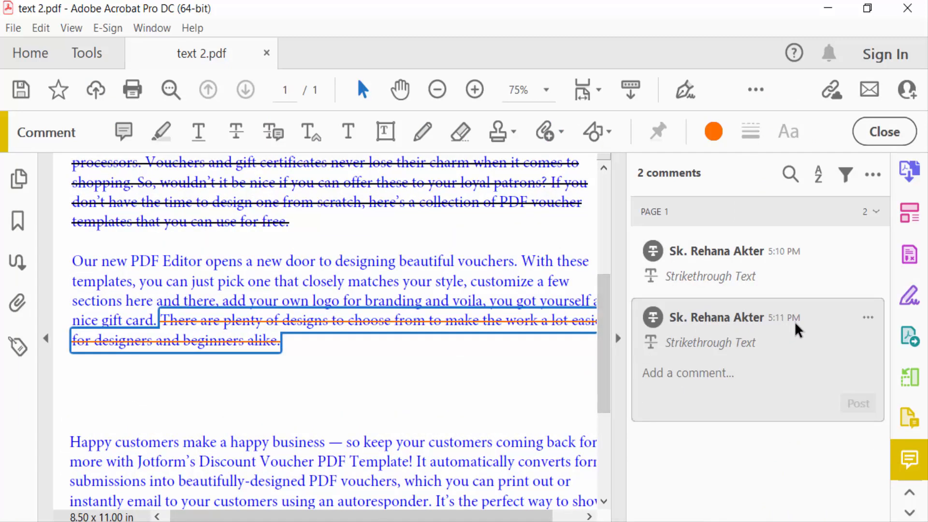
mouse_move(867, 320)
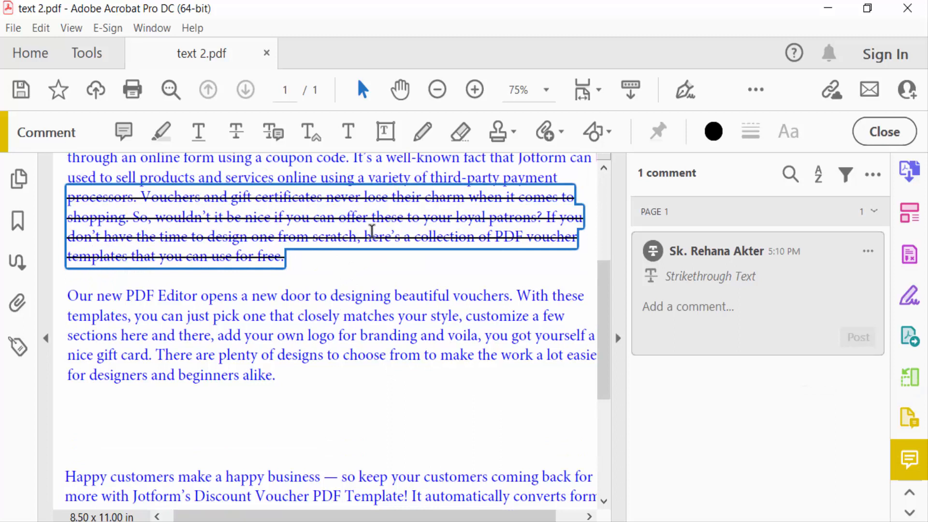
right_click(867, 251)
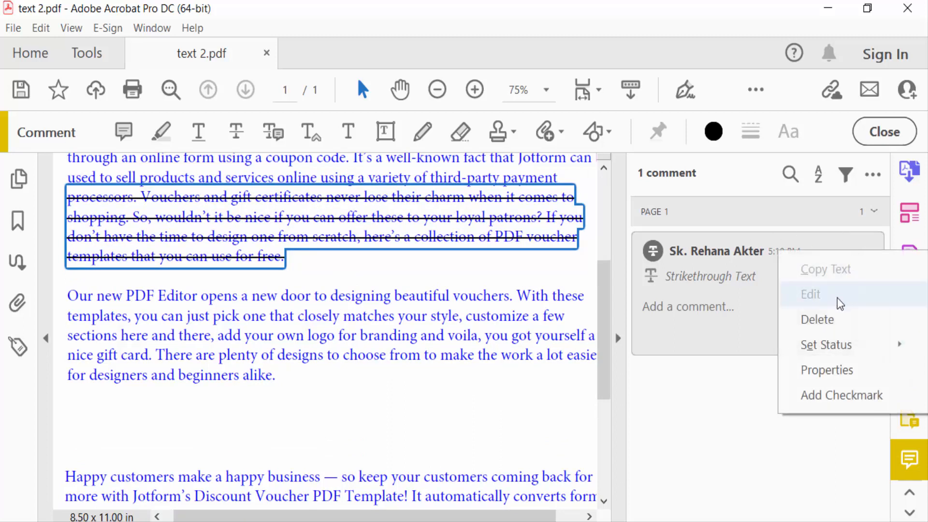
left_click(817, 319)
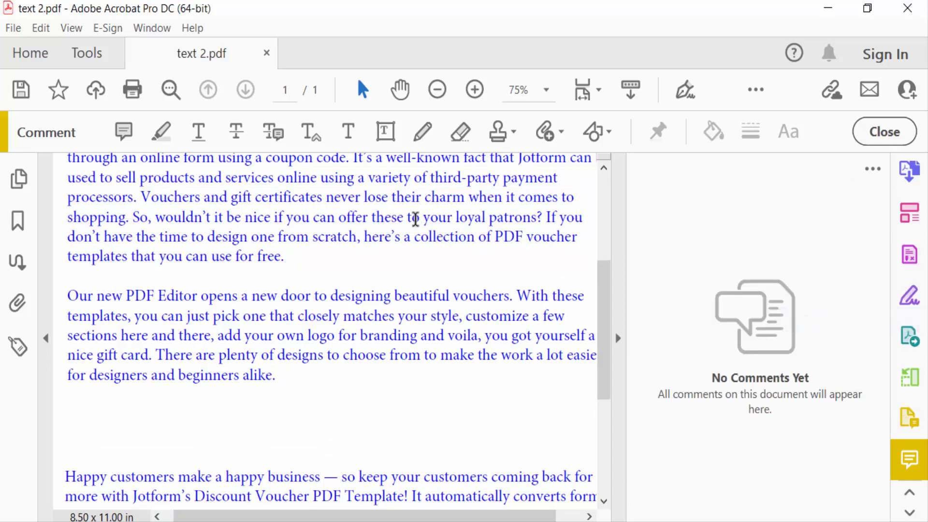
mouse_move(414, 239)
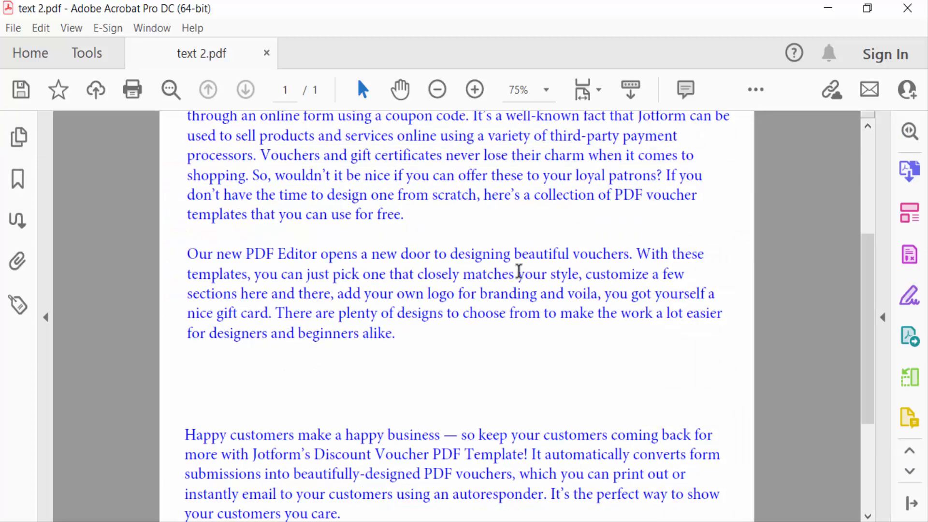
mouse_move(365, 306)
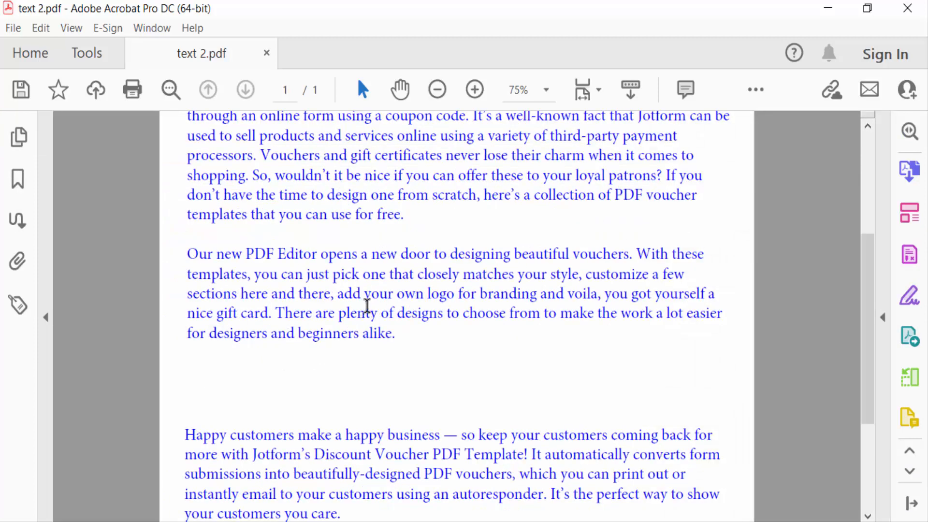